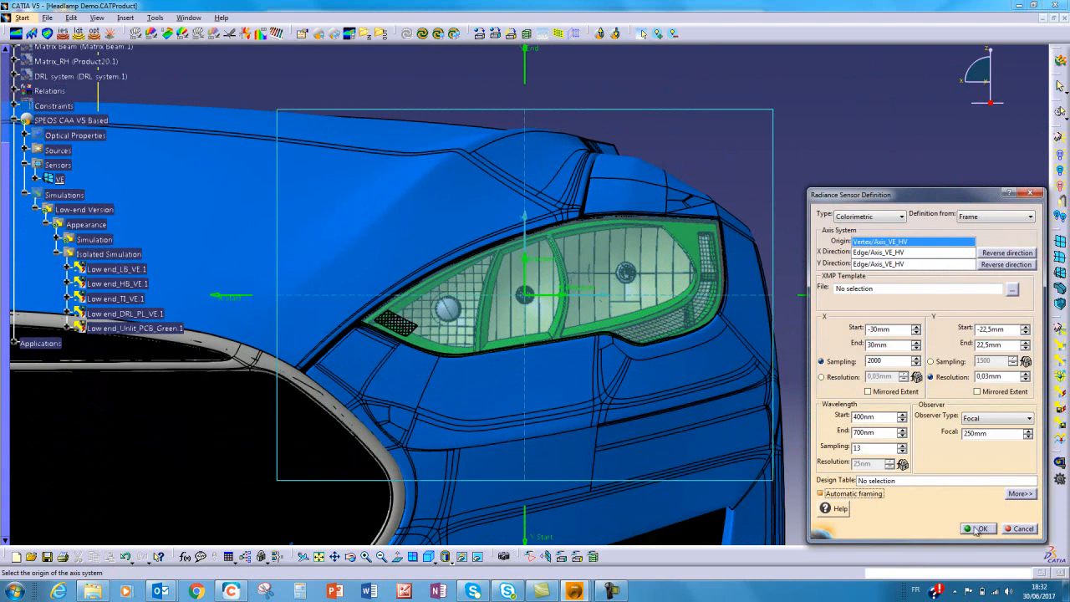
Confirm the VE radiance sensor and expand Low end_HB_VE.1 to list its result files
left_click(980, 528)
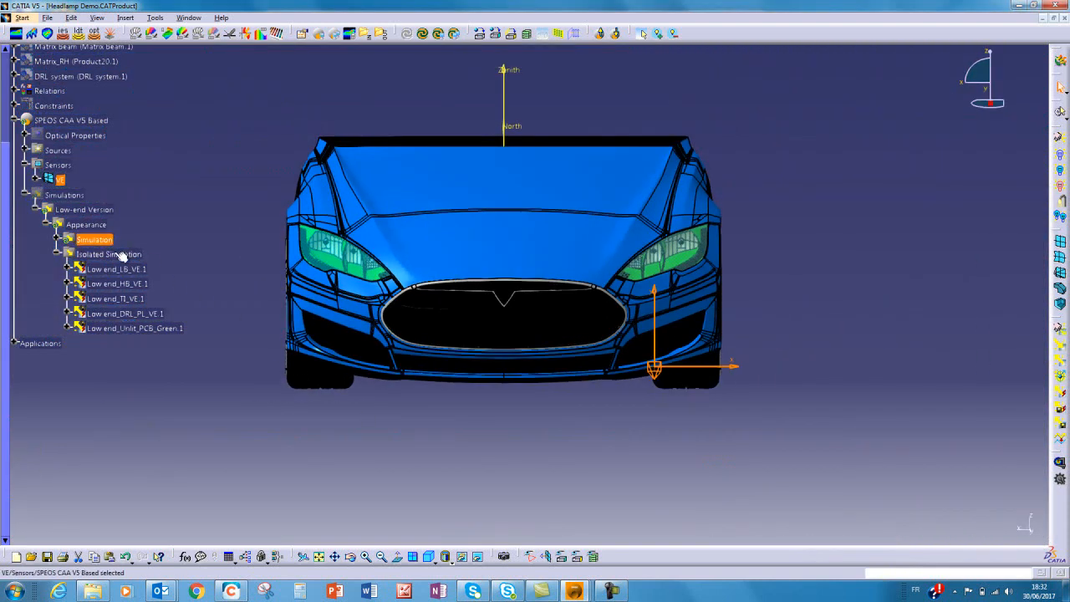
left_click(116, 268)
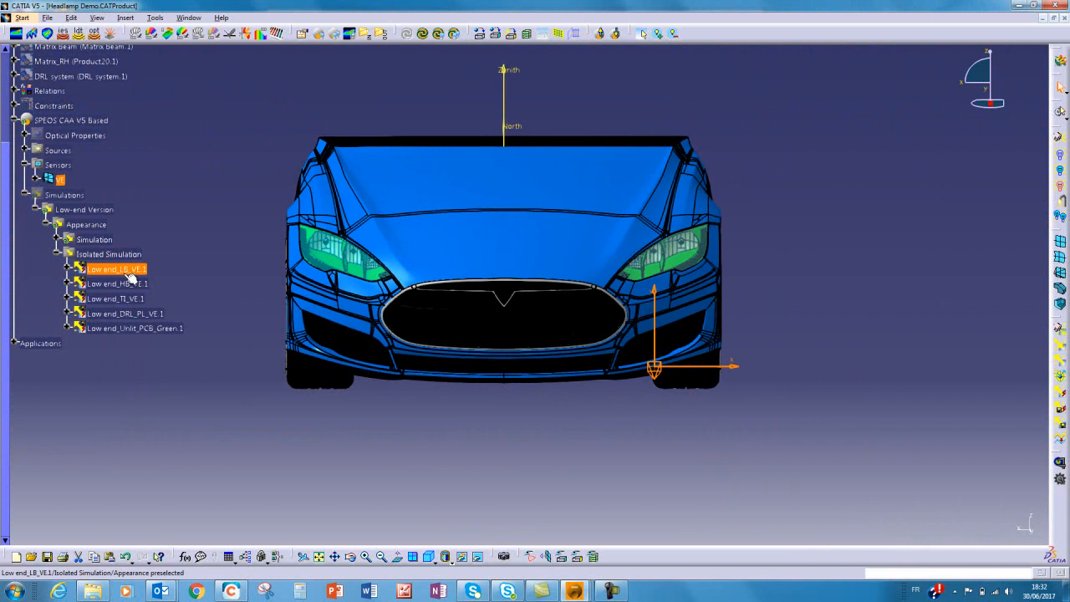
left_click(68, 284)
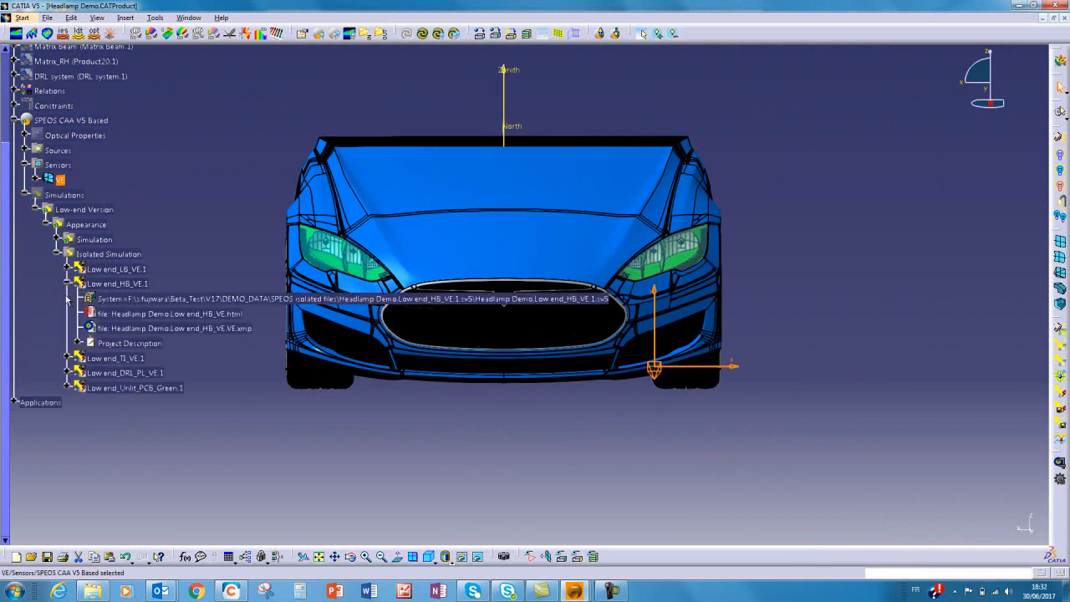
Open Low end_HB_VE.VE.xmp in the Spectral map viewer and close the Virtual Lighting Controller
double_click(167, 328)
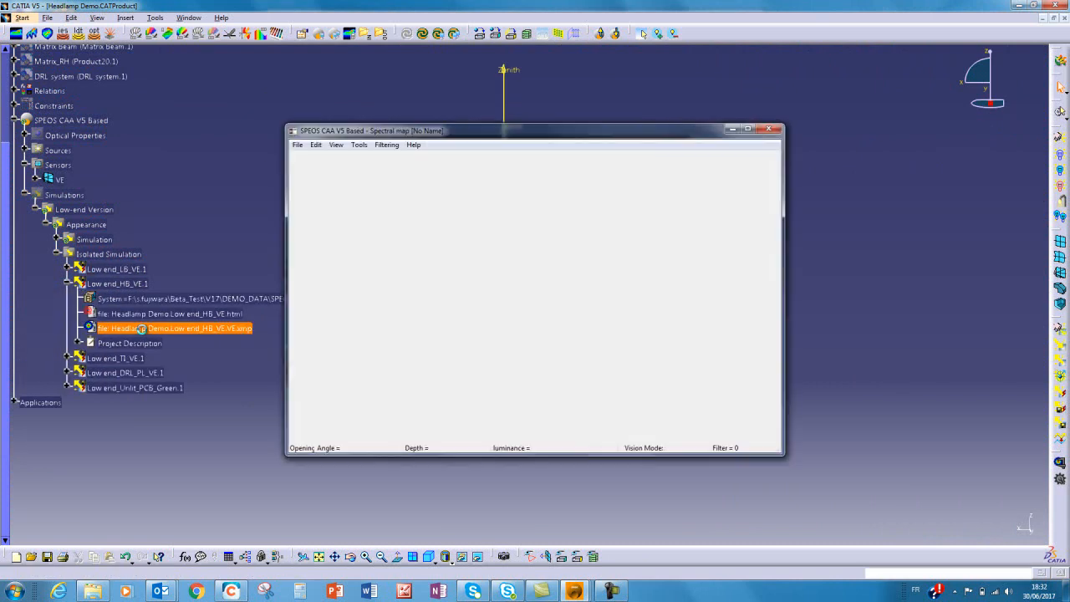
double_click(175, 328)
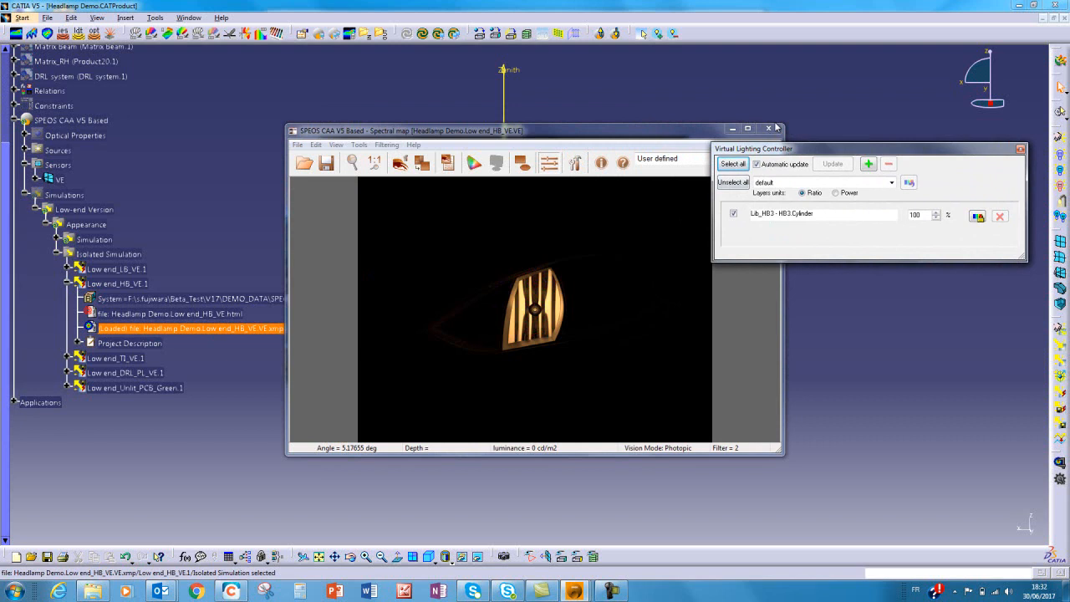
left_click(1021, 148)
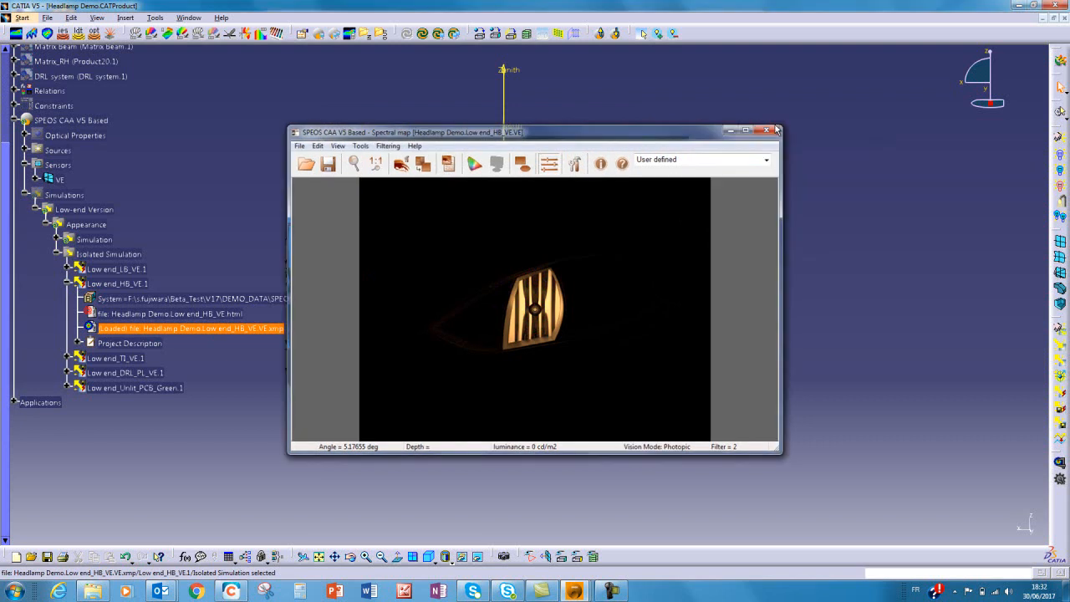
Close the HB map, view the Low end_Unlit_PCB_Green.VE.xmp map, then close the viewer
left_click(765, 130)
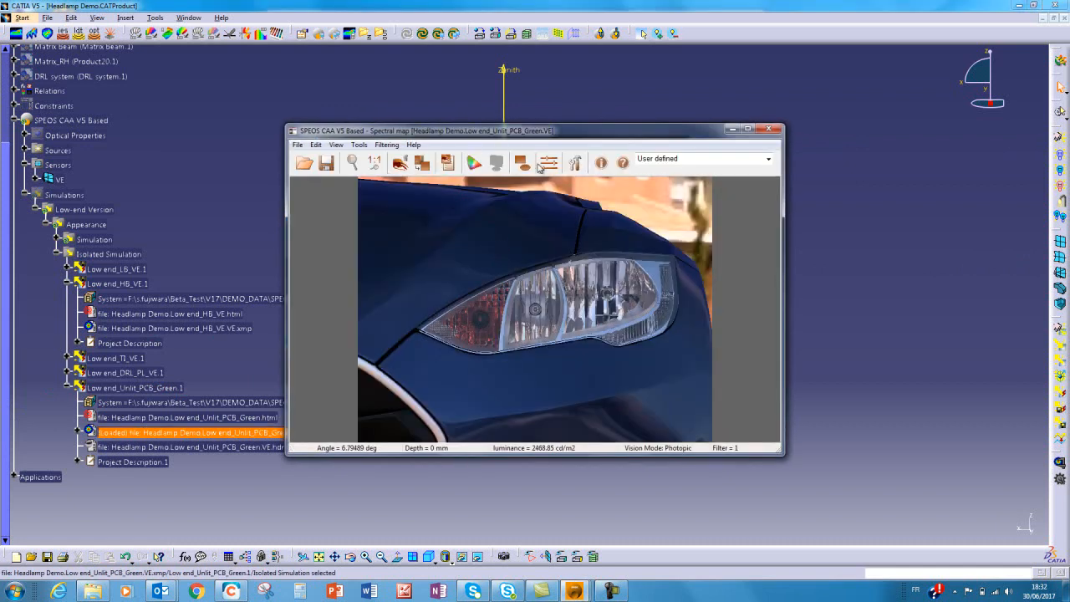
left_click(549, 162)
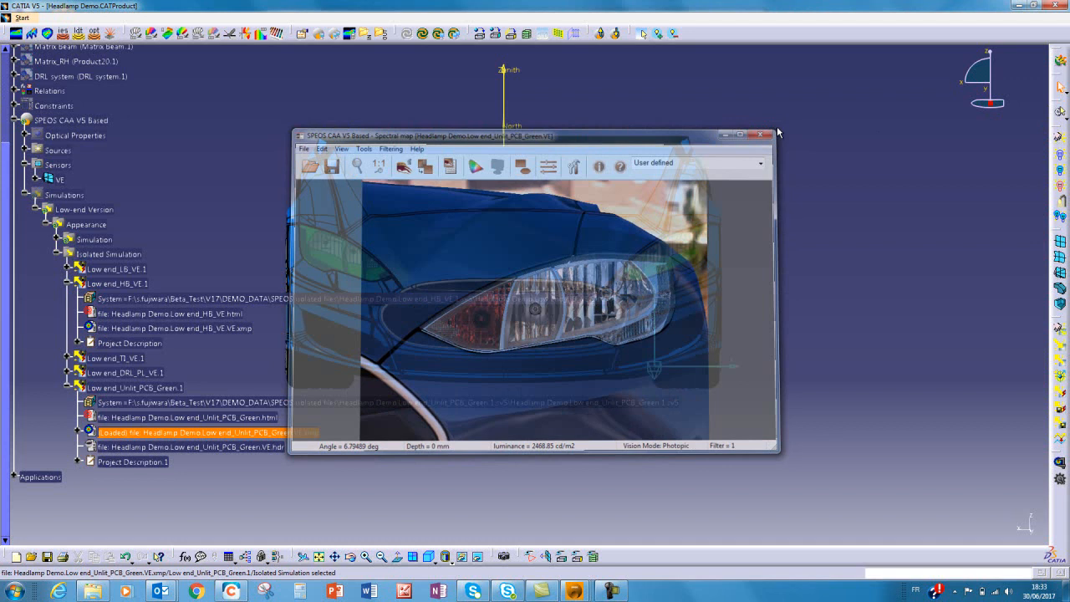
left_click(762, 134)
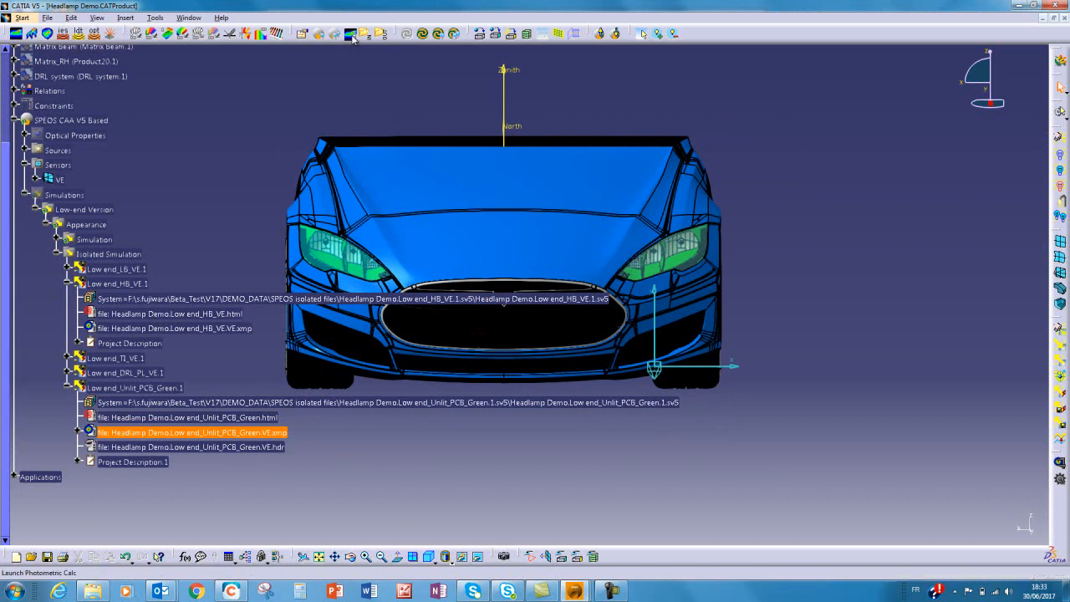
mouse_move(350, 34)
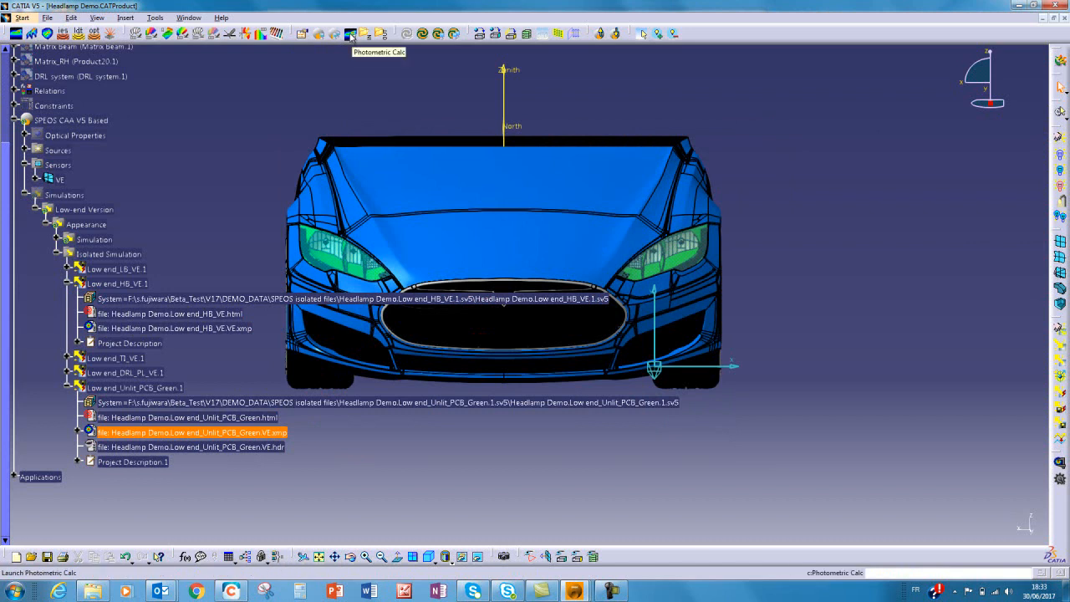
Launch Photometric Calc and set its operation to Map union
left_click(350, 34)
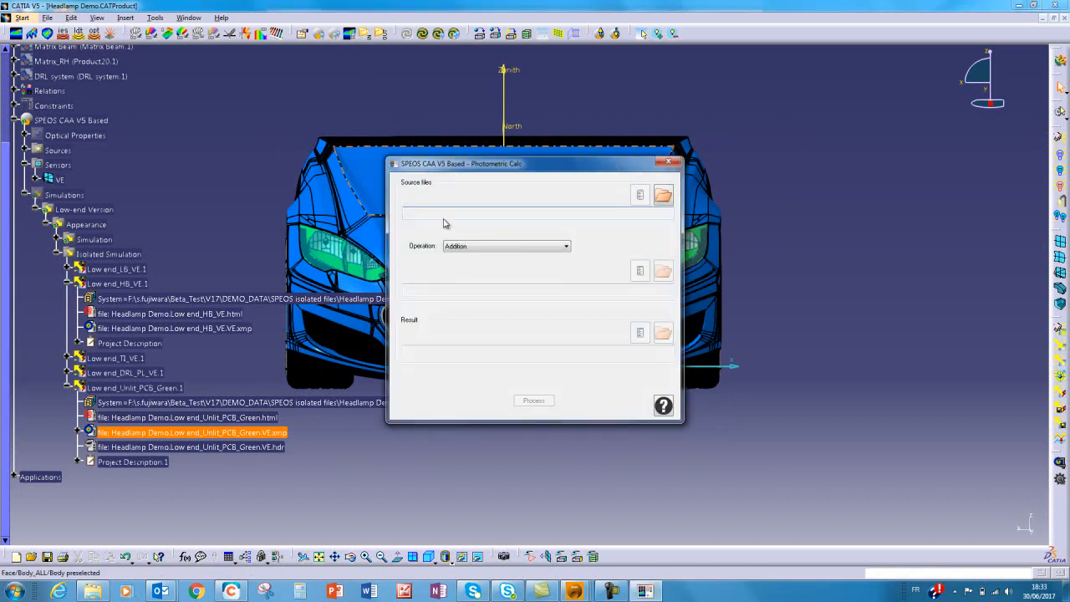
left_click(566, 246)
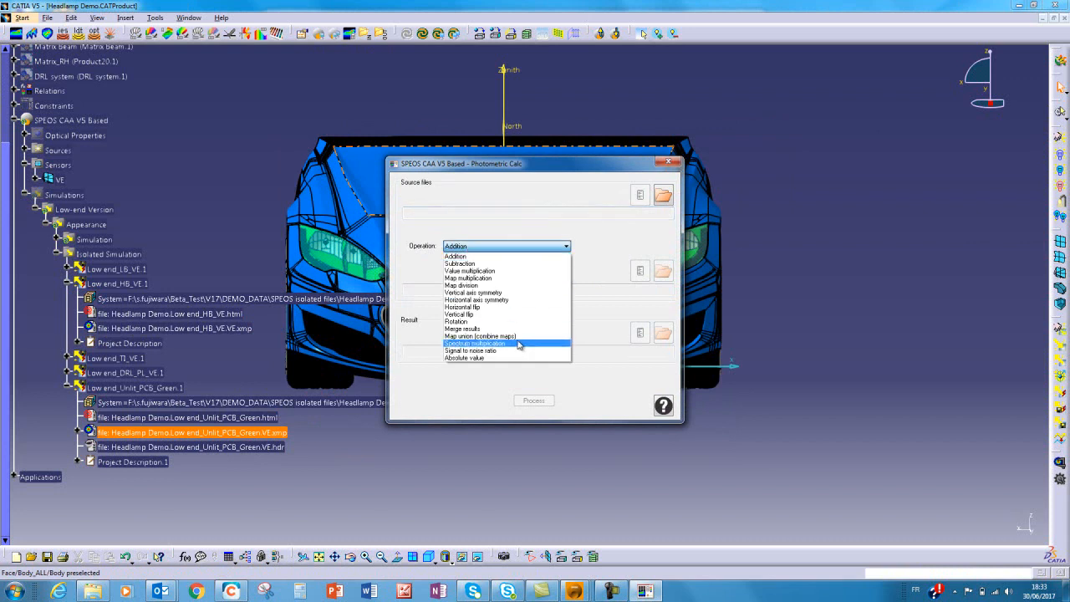
left_click(481, 335)
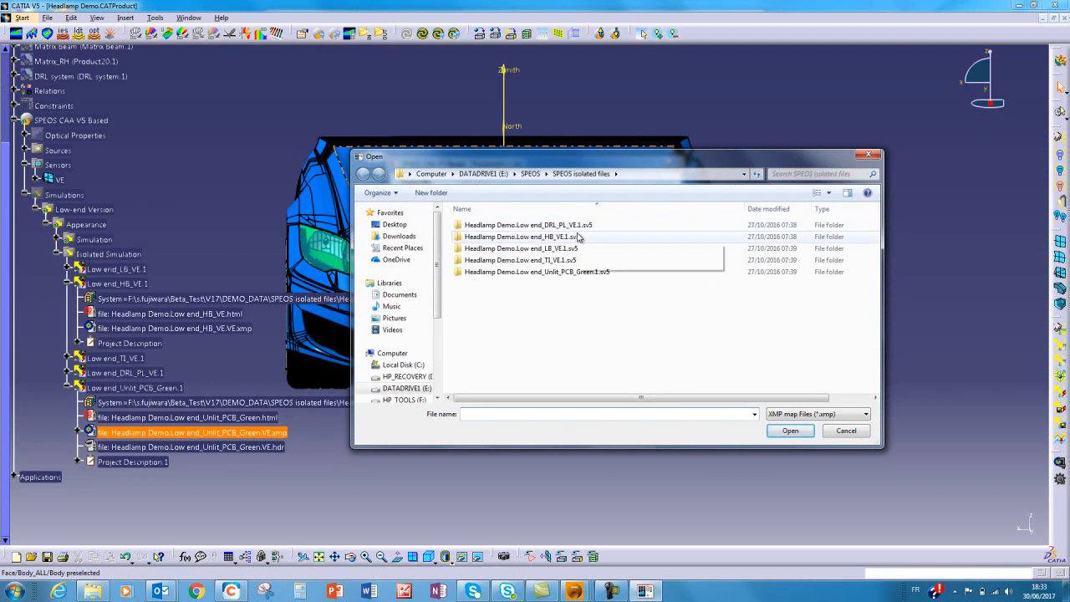
Load Low end_Unlit_PCB_Green.VE.xmp as first source and Low end_HB_VE.VE.xmp as second source
double_click(537, 271)
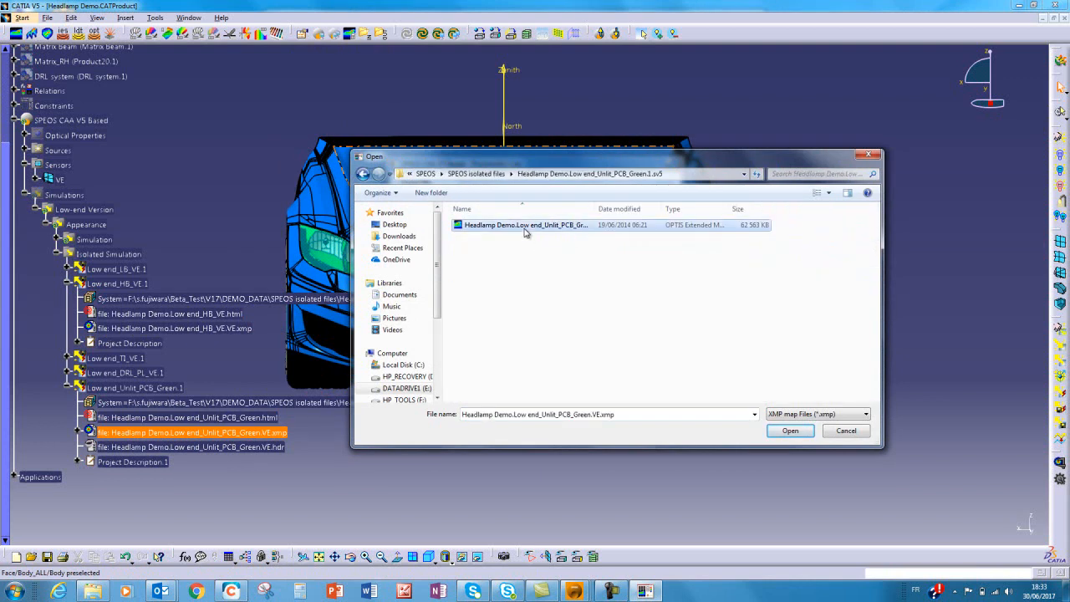
left_click(789, 430)
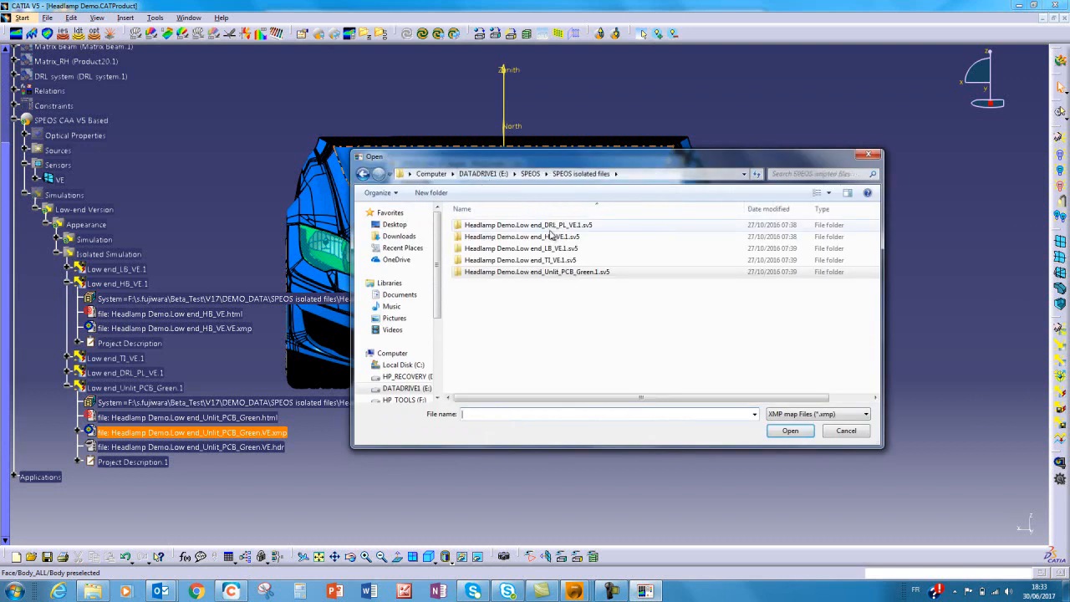
double_click(526, 224)
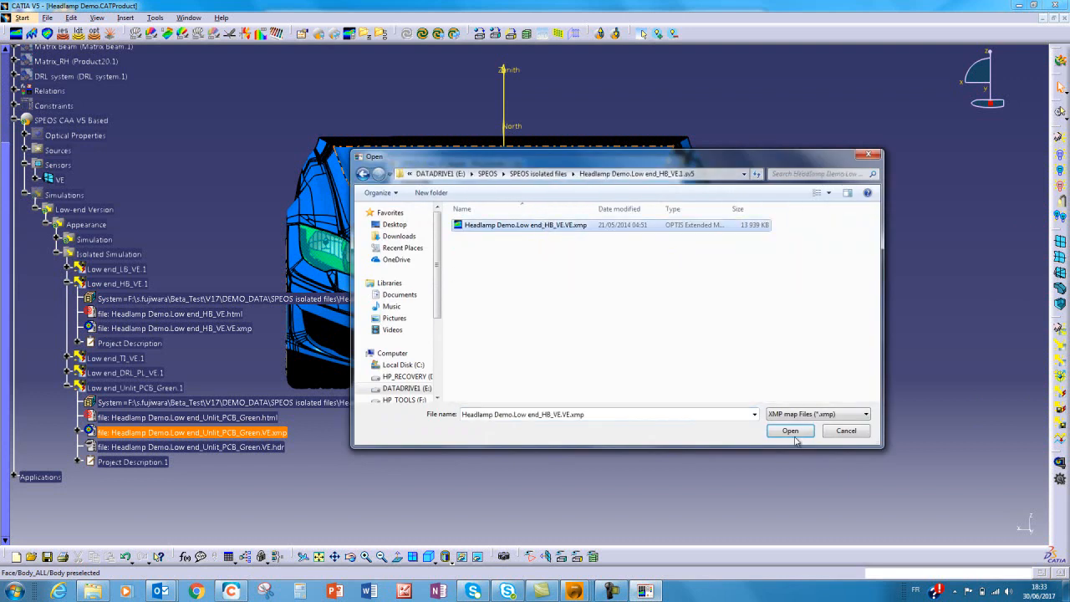
left_click(790, 430)
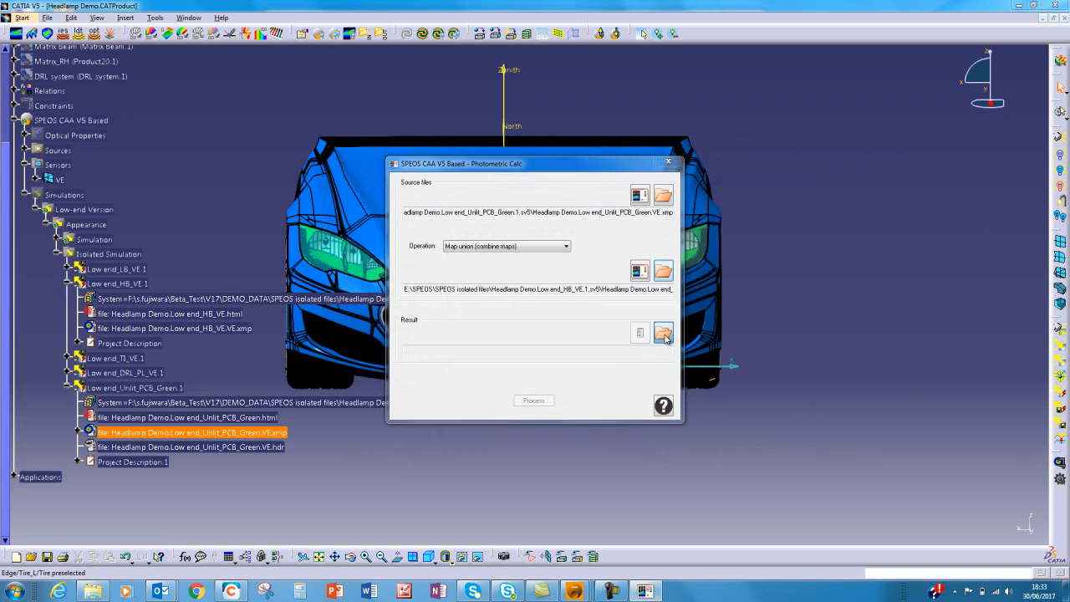
left_click(663, 332)
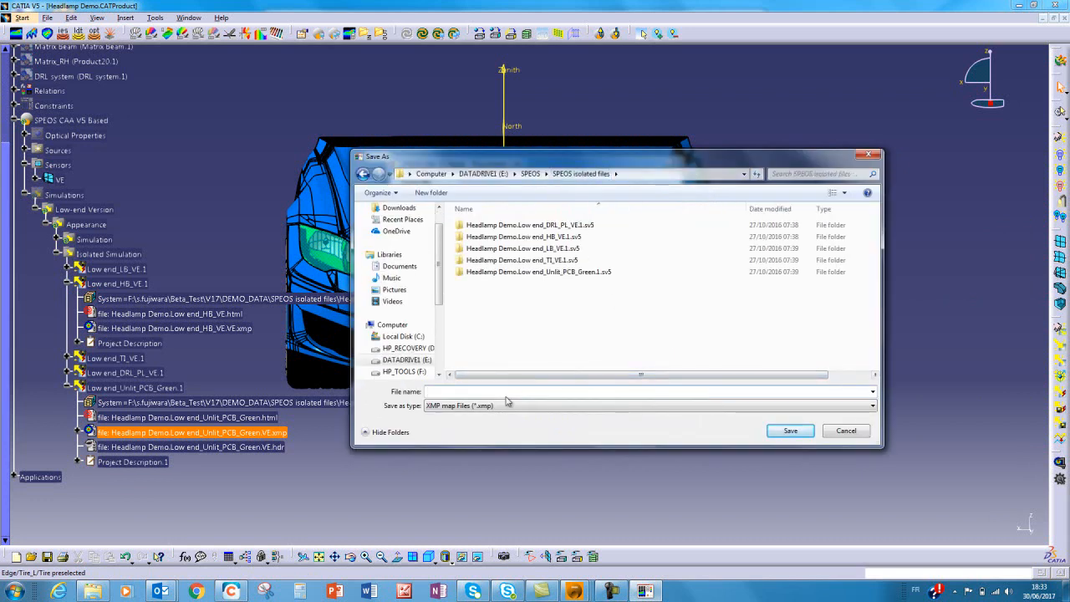
Save the combined output as Unlit_HB.xmp and process the map union
type("Unlit_HB")
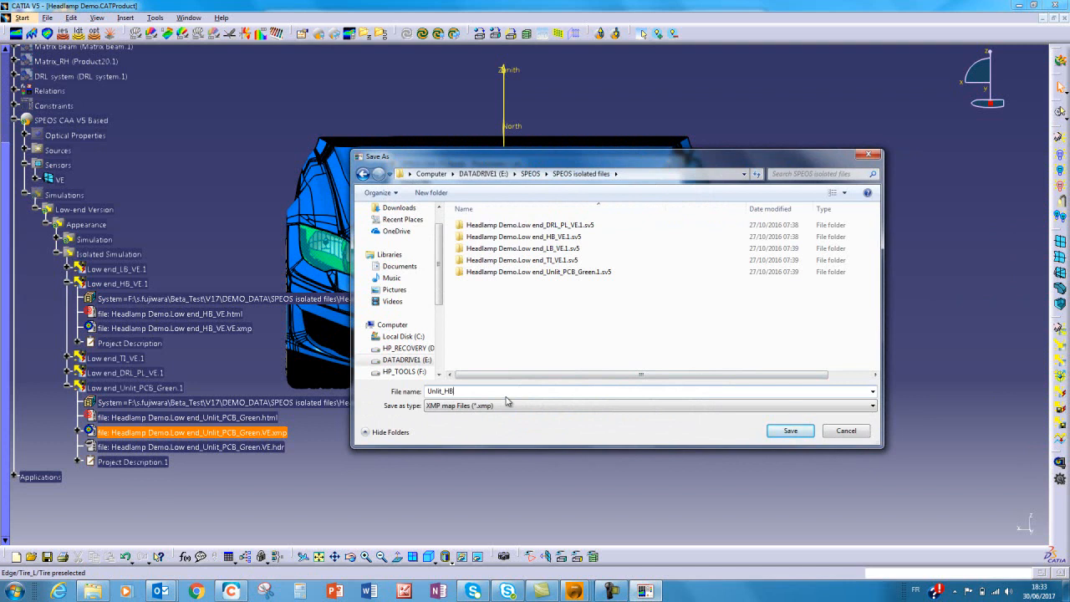
left_click(789, 430)
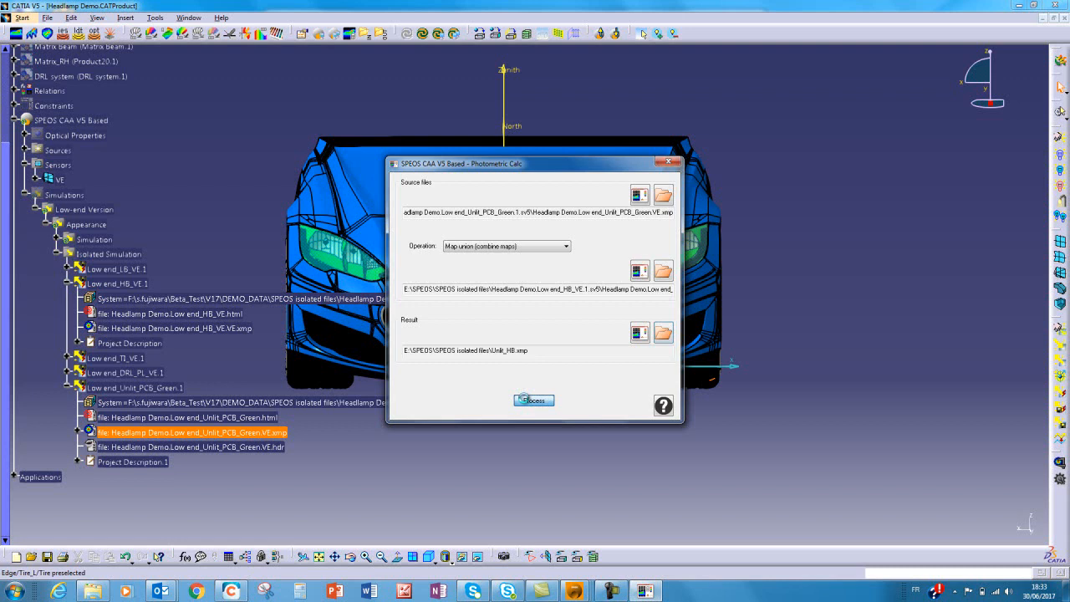
left_click(534, 400)
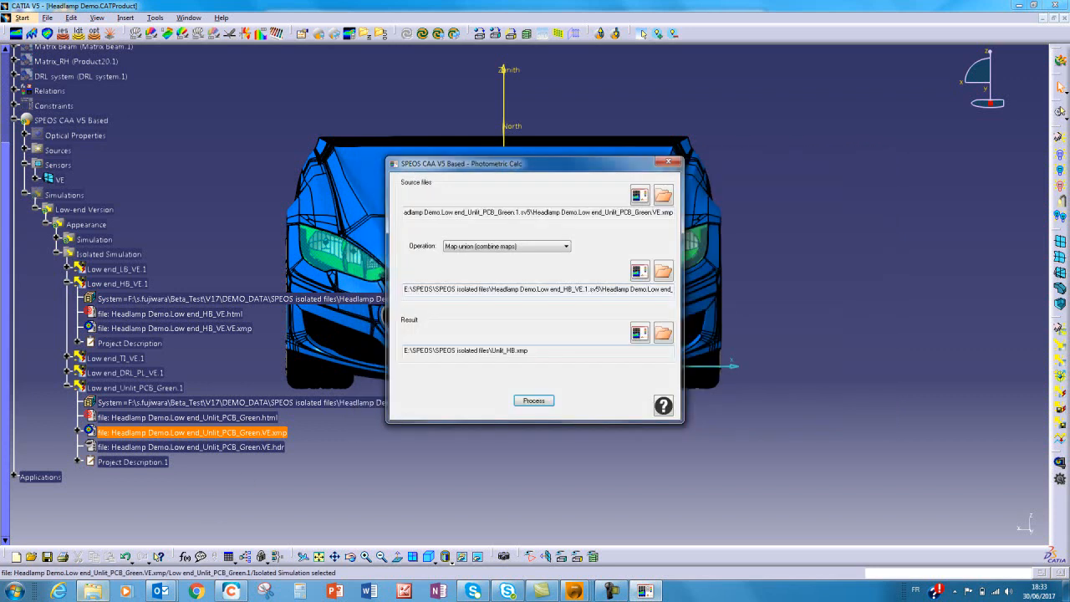
Open Unlit_HB.xmp from the SPEOS isolated files folder in the Spectral map viewer
left_click(663, 333)
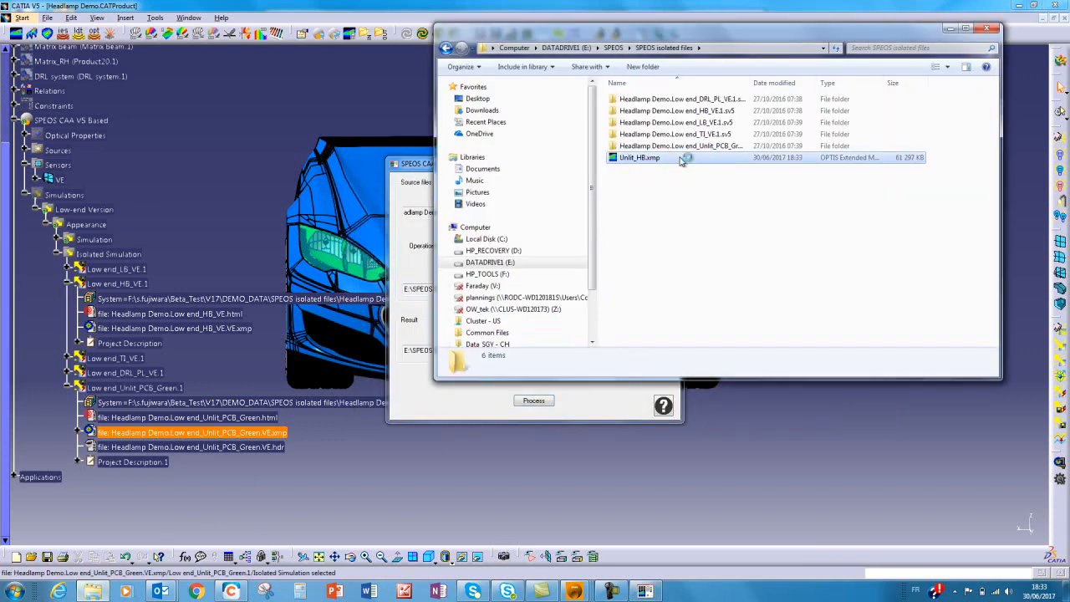
right_click(640, 157)
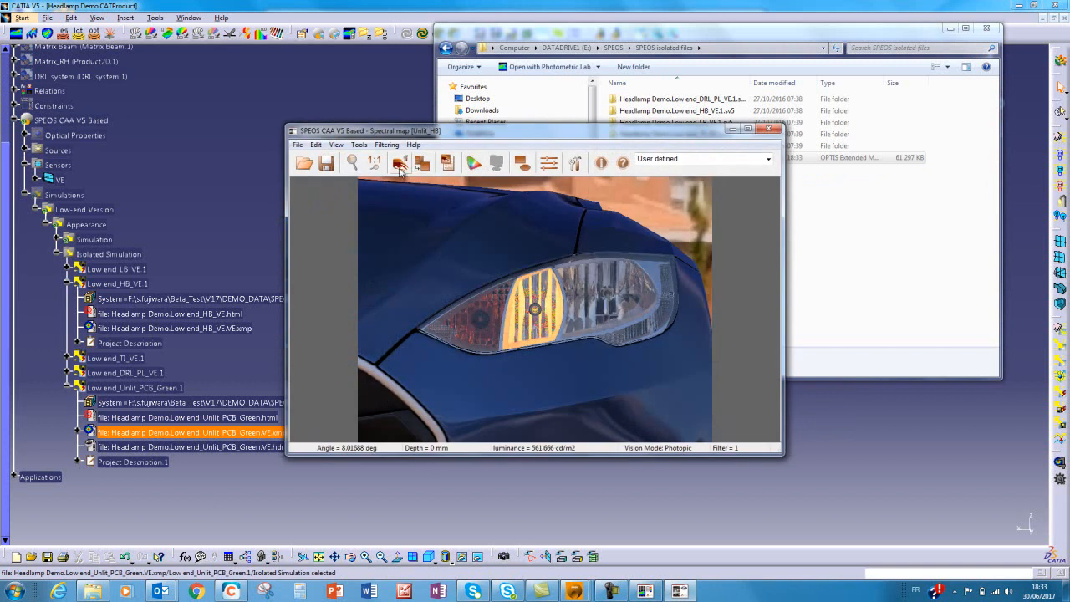
Enable Glare Effect in the vision simulation parameters and show the Virtual Lighting Controller layers
left_click(399, 162)
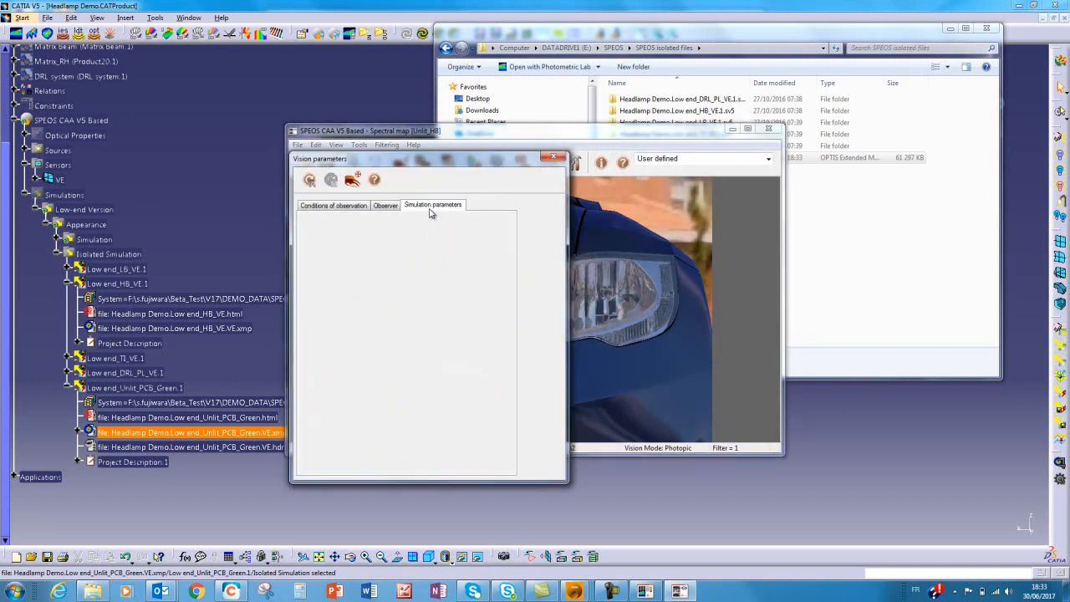
left_click(433, 205)
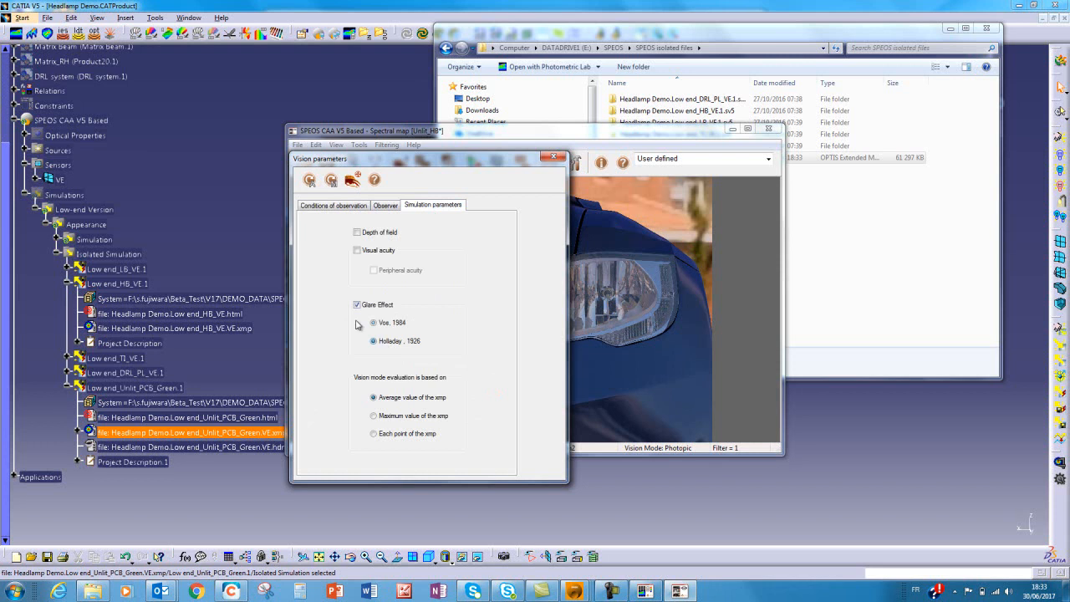
left_click(373, 341)
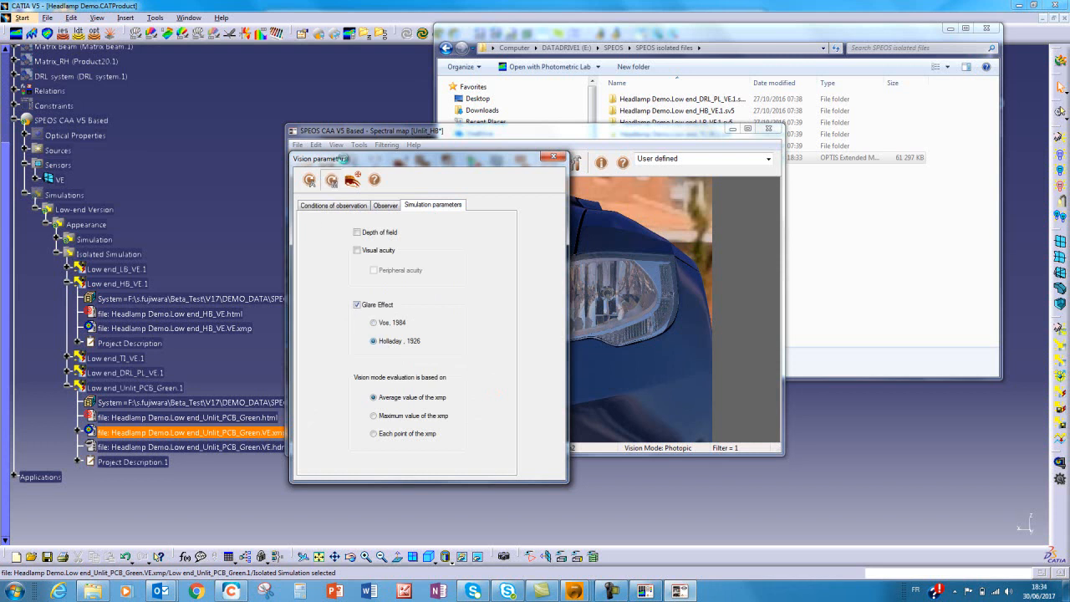
left_click(552, 157)
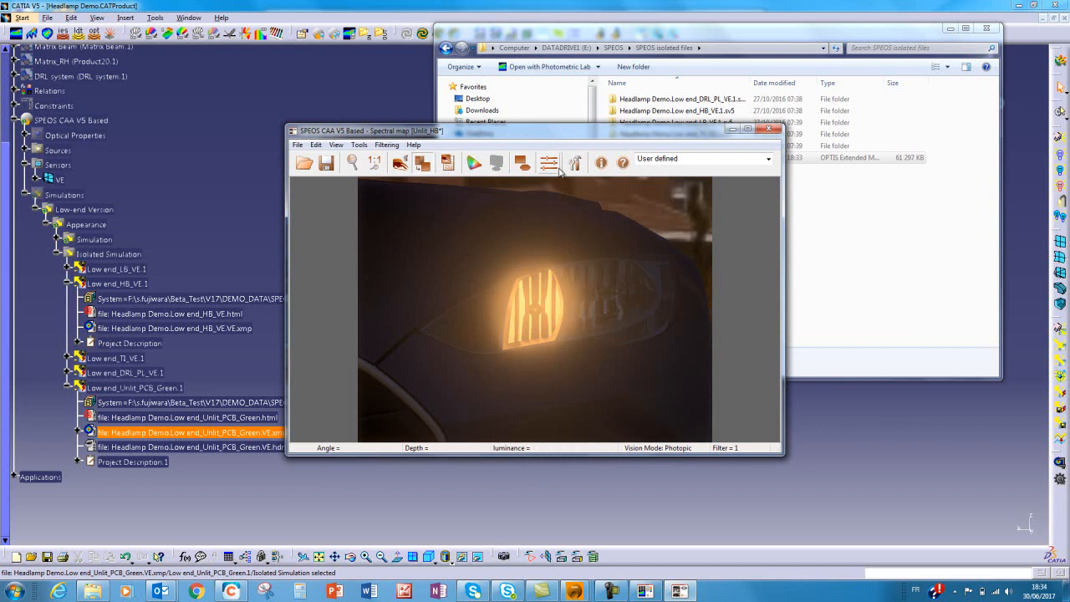
left_click(550, 162)
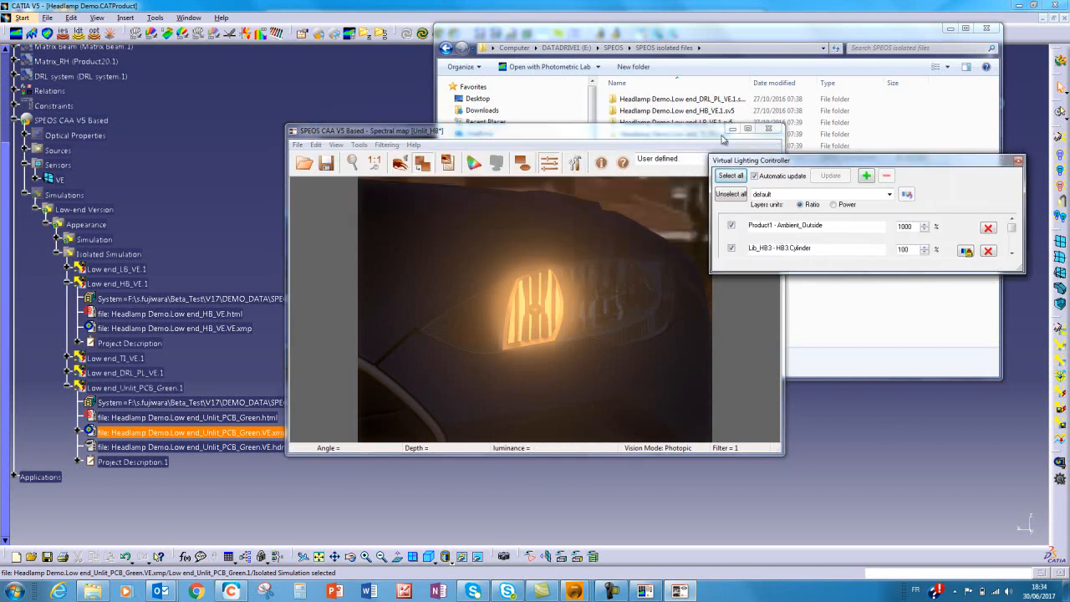